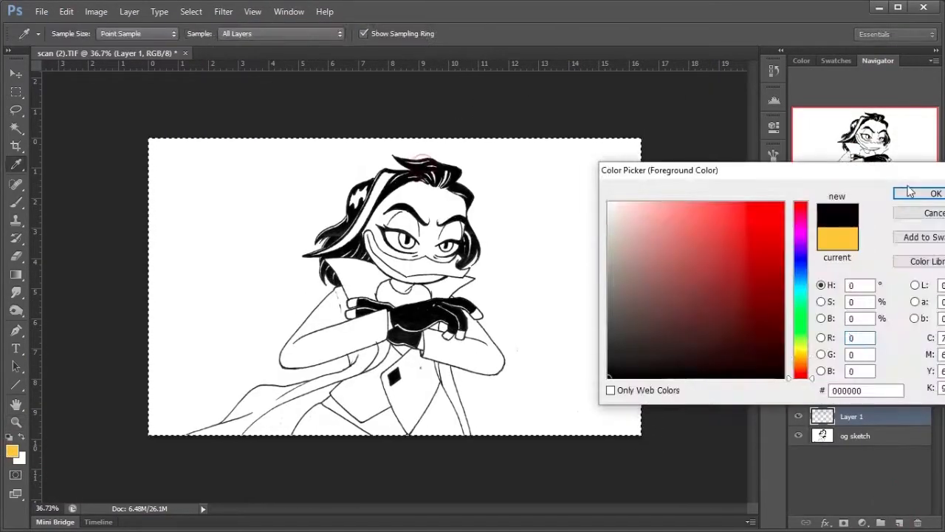
Confirm black as the foreground painting colour
left_click(935, 193)
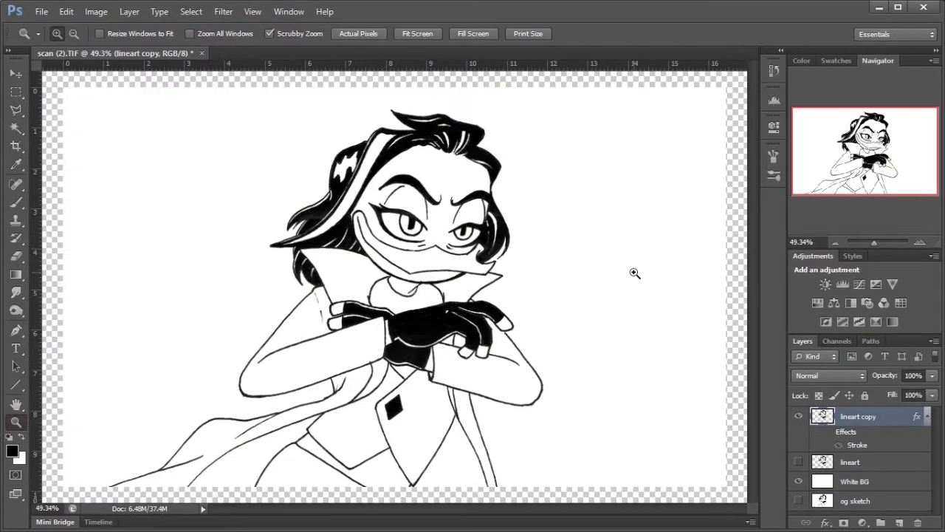
Cut the stray line pieces near the hands onto new layers and merge them down
left_click(16, 145)
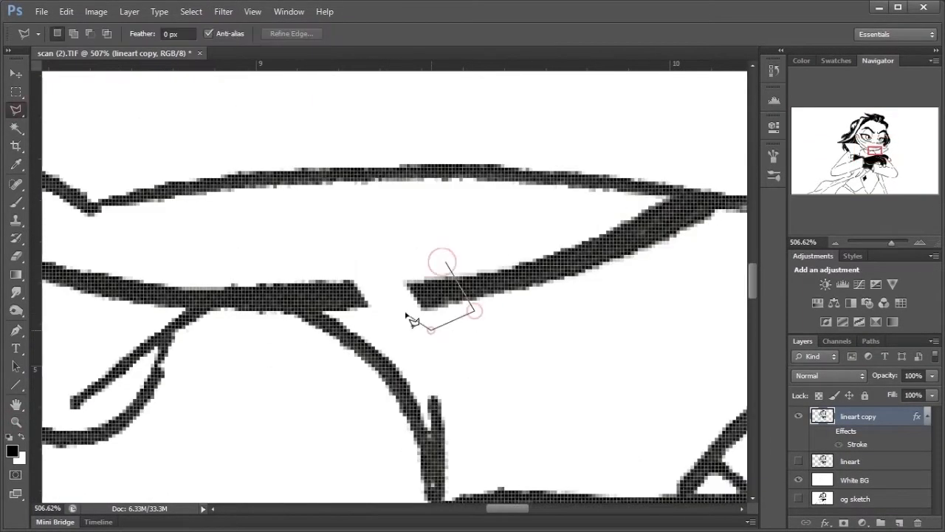
right_click(380, 306)
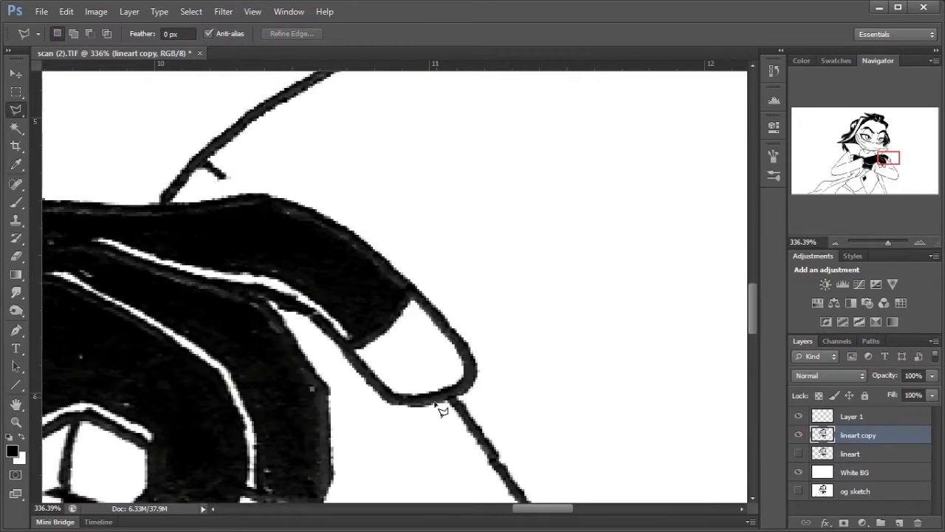
right_click(443, 411)
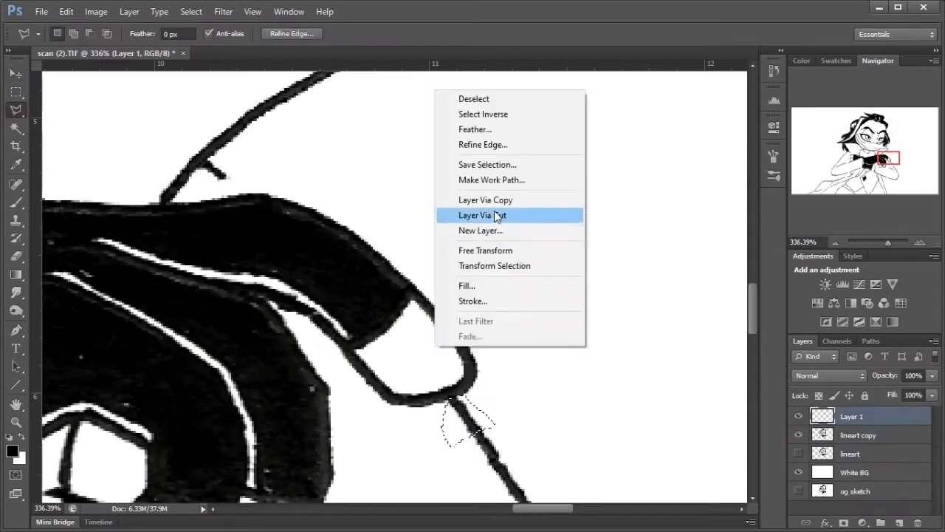
left_click(481, 215)
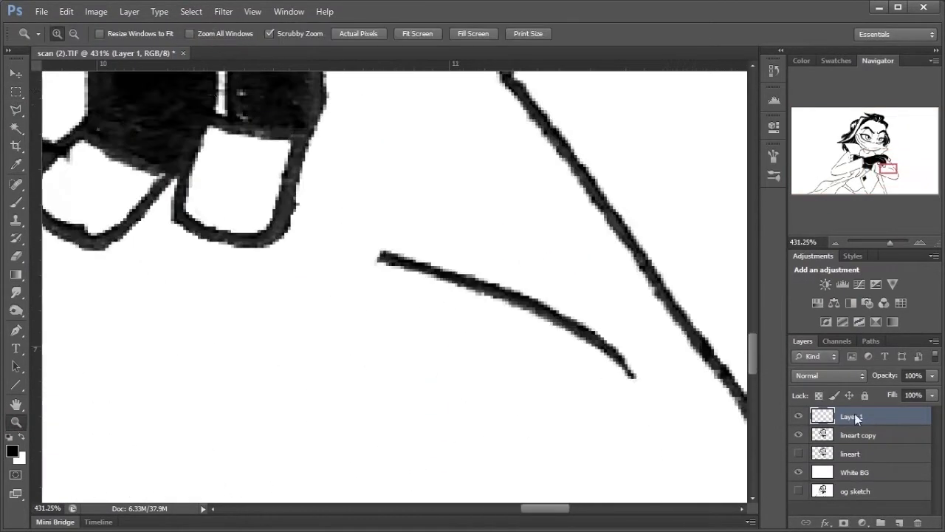
right_click(303, 253)
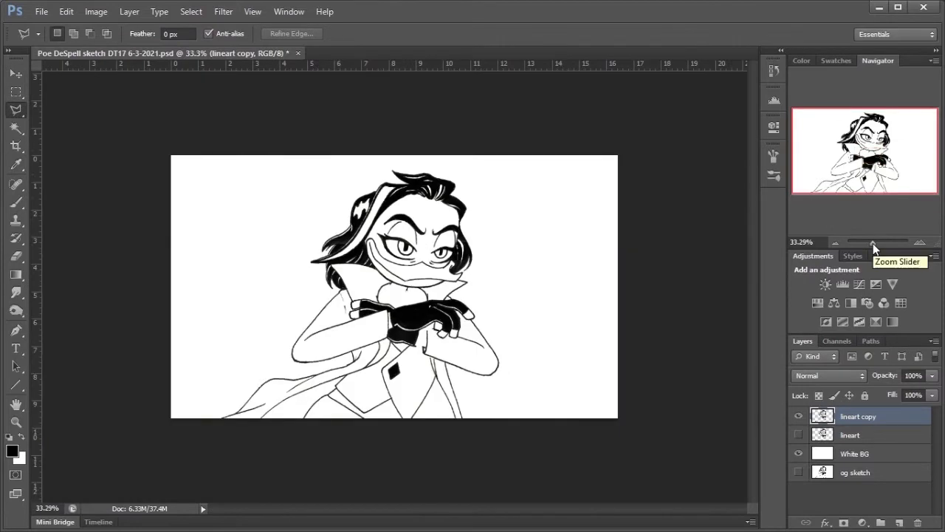
mouse_move(7, 465)
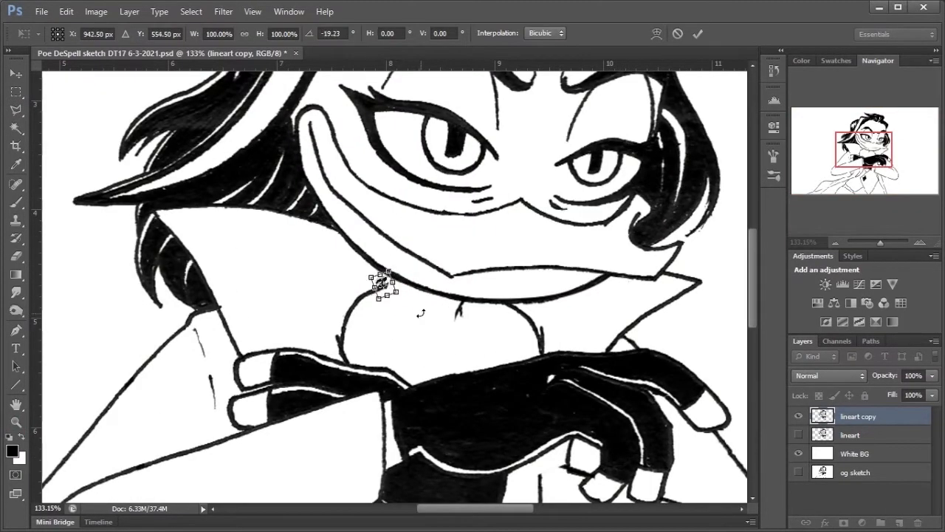
Rotate and reposition the line fragments near the gloves, then merge them into lineart copy
right_click(591, 362)
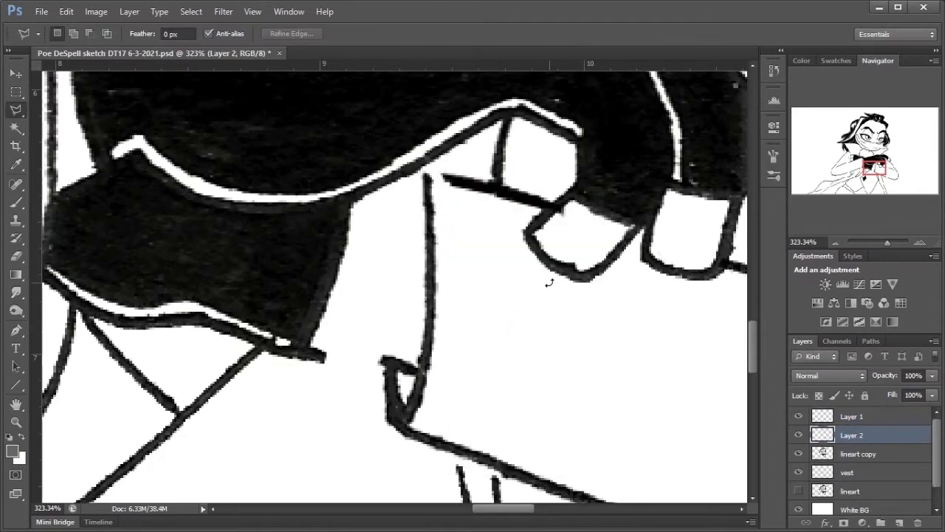
left_click(15, 76)
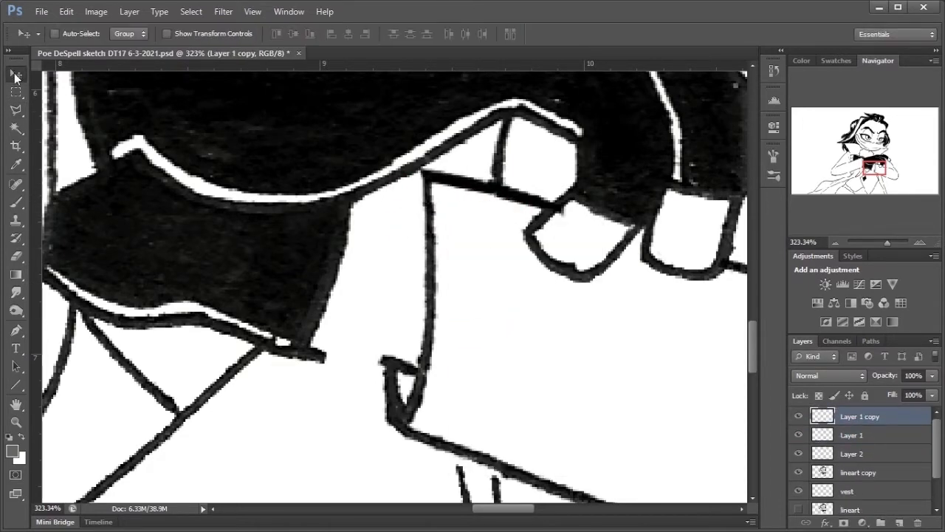
right_click(384, 353)
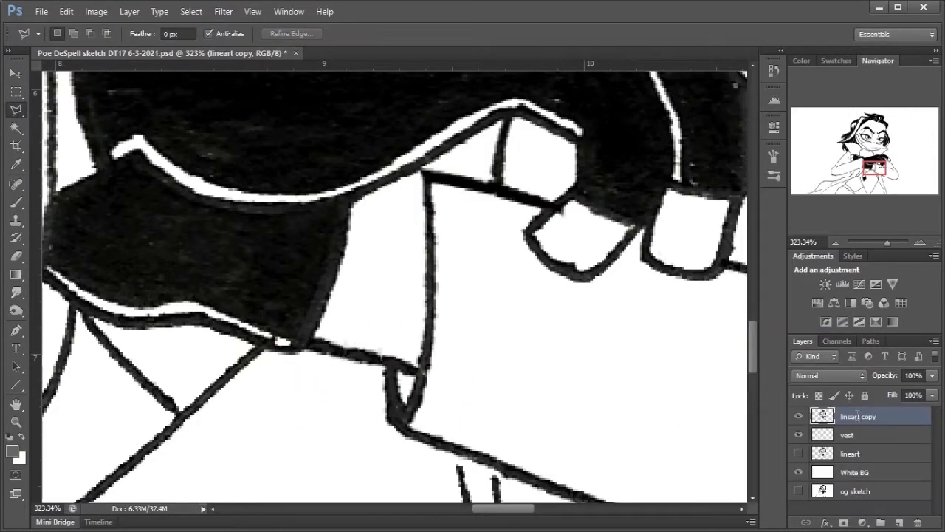
Clear the selection and contract a fresh collar selection on its own layer
left_click(191, 11)
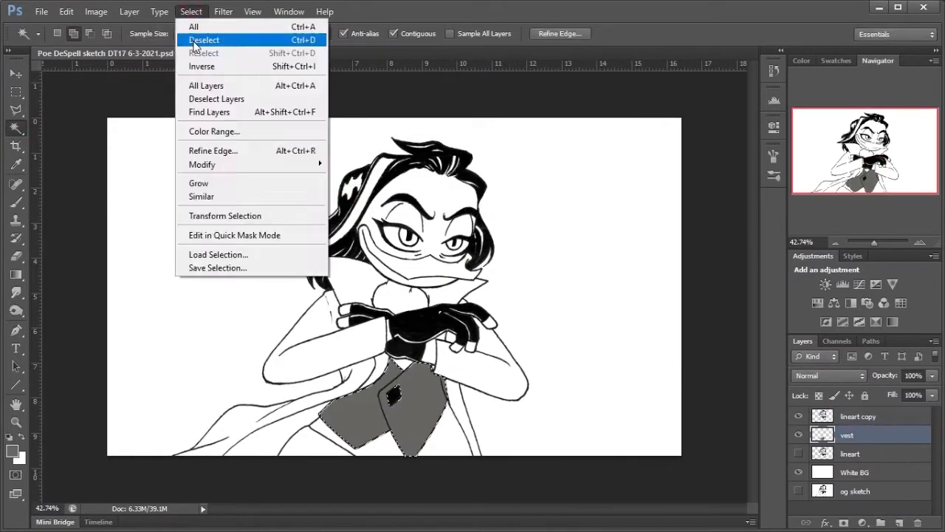
left_click(204, 39)
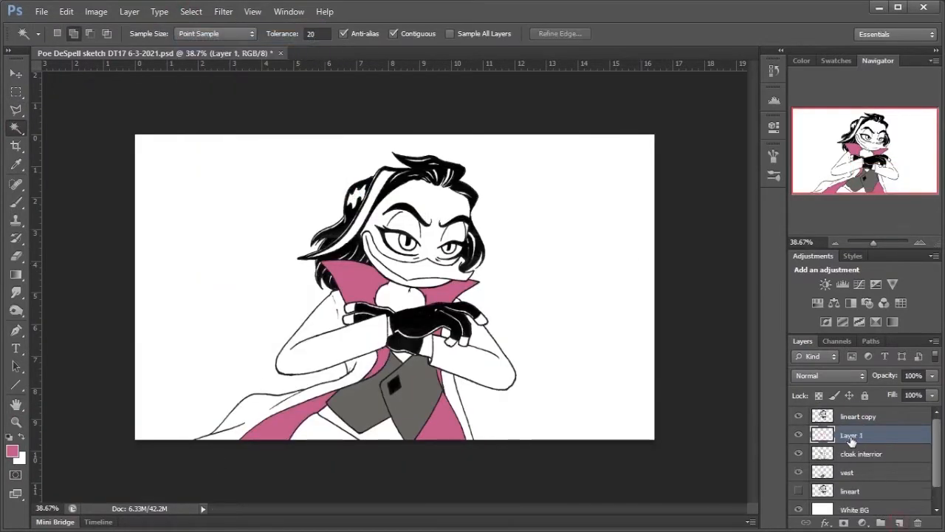
left_click(191, 12)
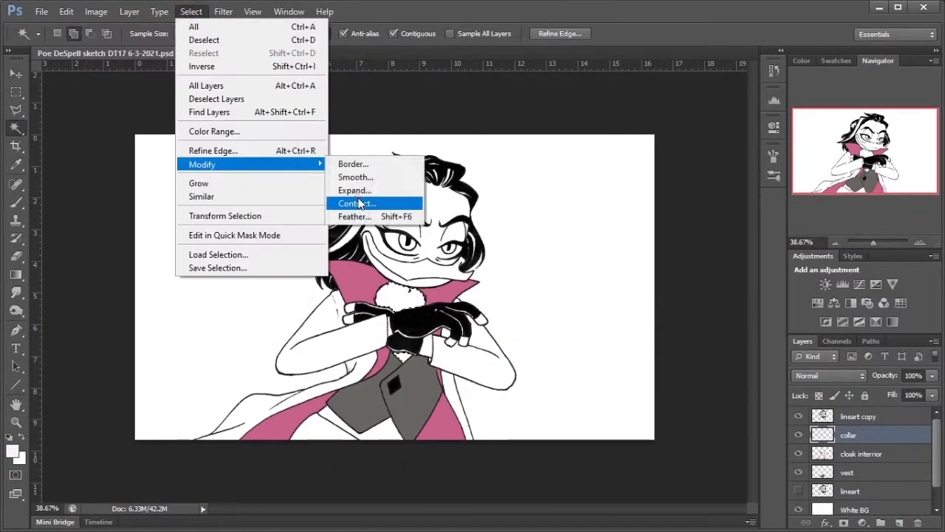
left_click(355, 203)
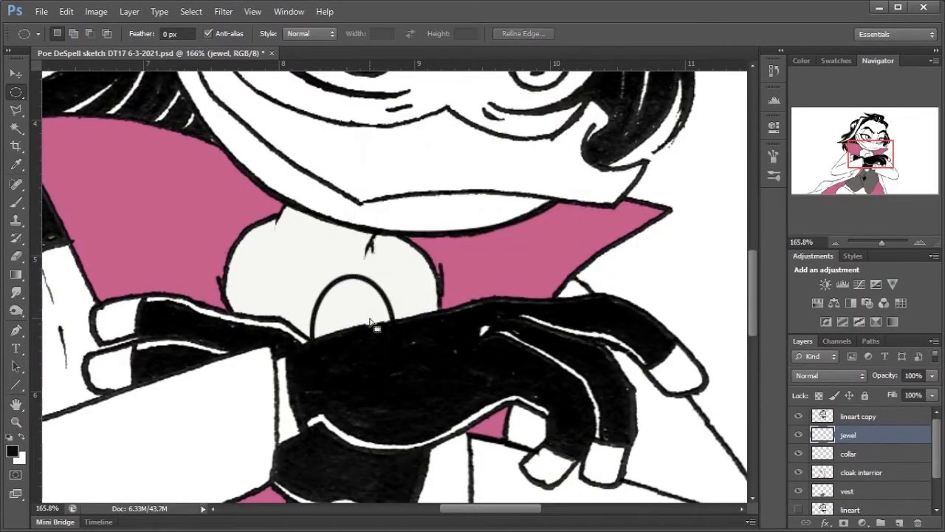
Choose a lighter purple foreground colour for the jewel
left_click(12, 456)
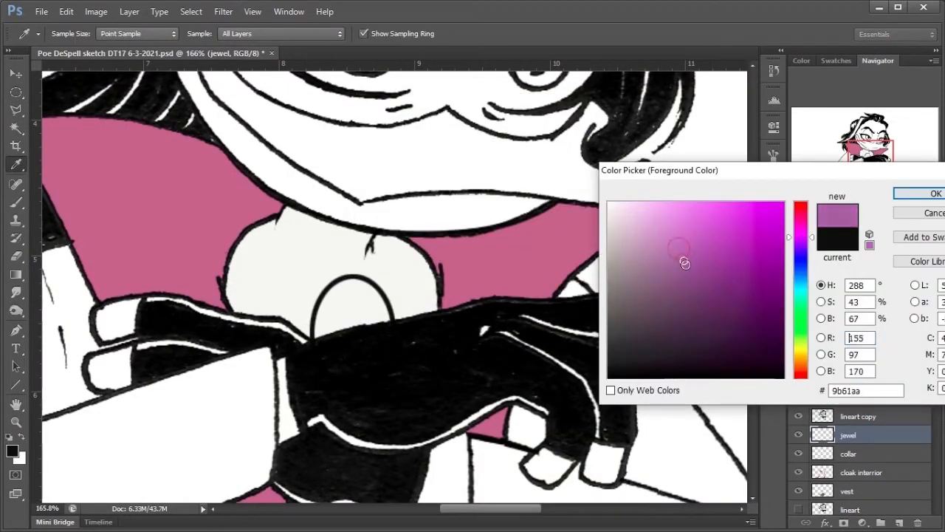
left_click(745, 266)
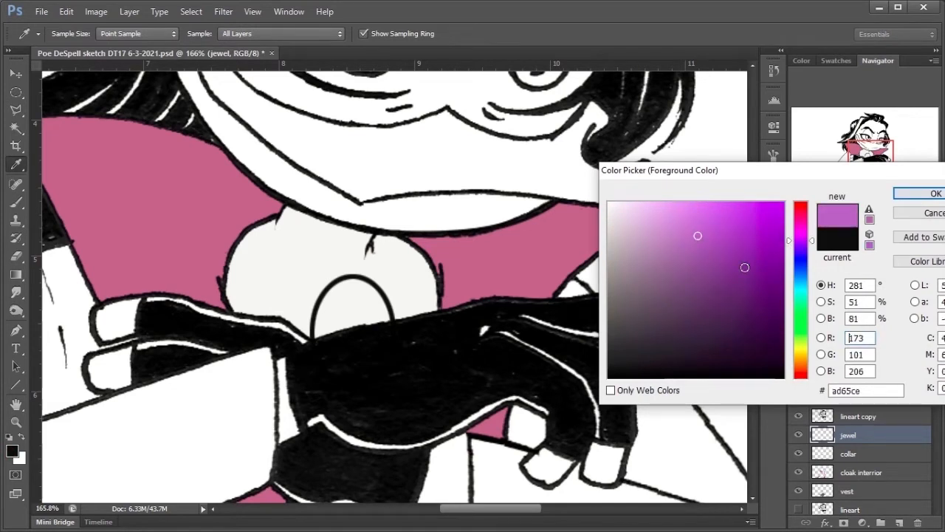
left_click(936, 193)
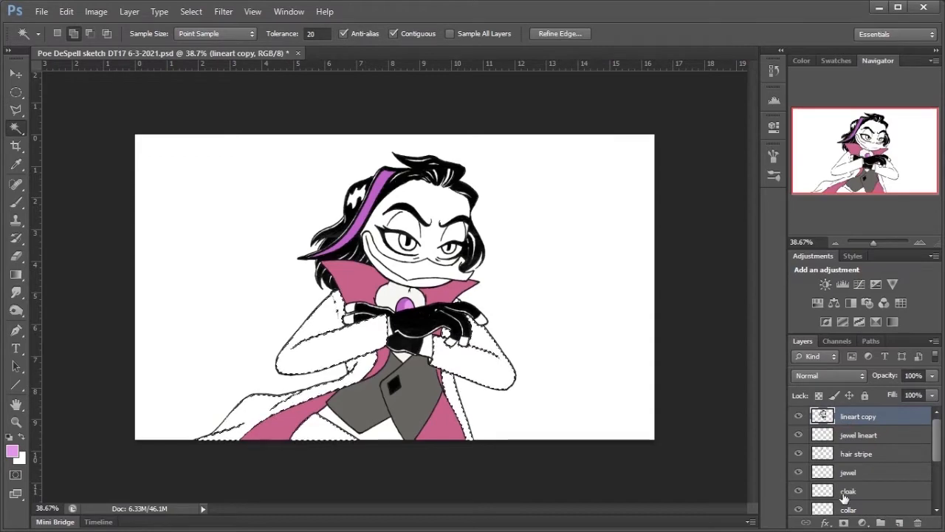
Target the cloak layer, zoom in, and pick a muted green for the feathers
left_click(847, 490)
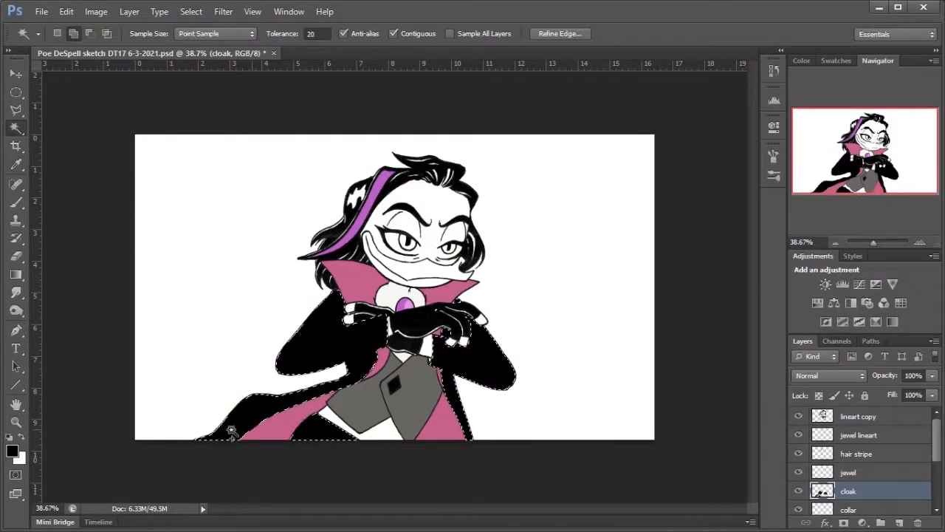
left_click(17, 146)
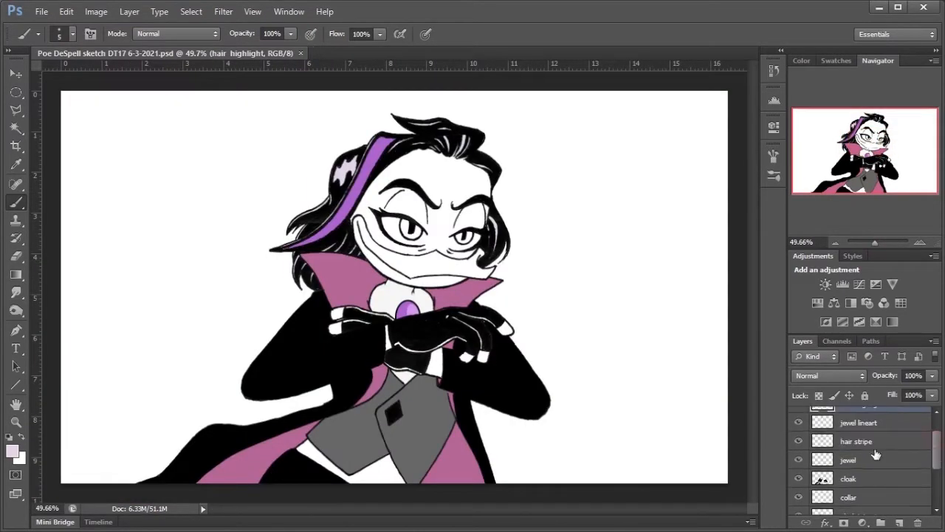
left_click(12, 449)
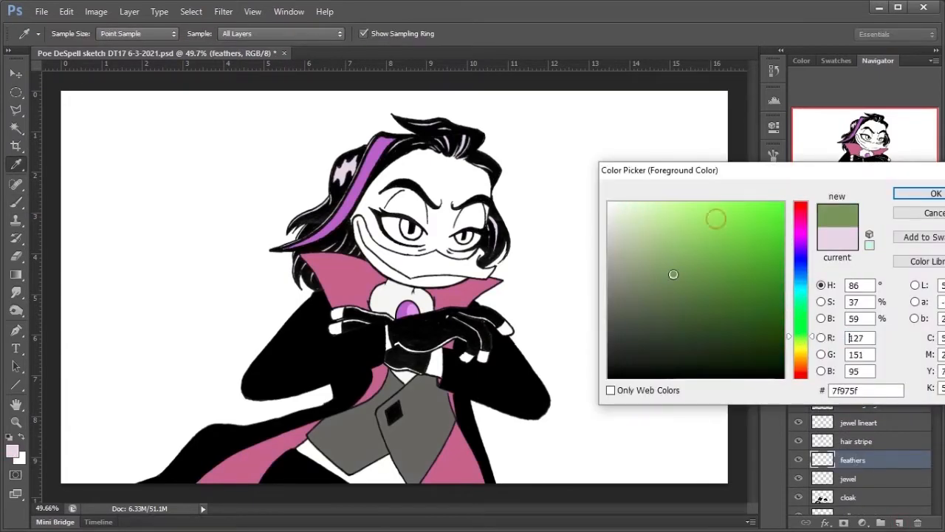
left_click(936, 193)
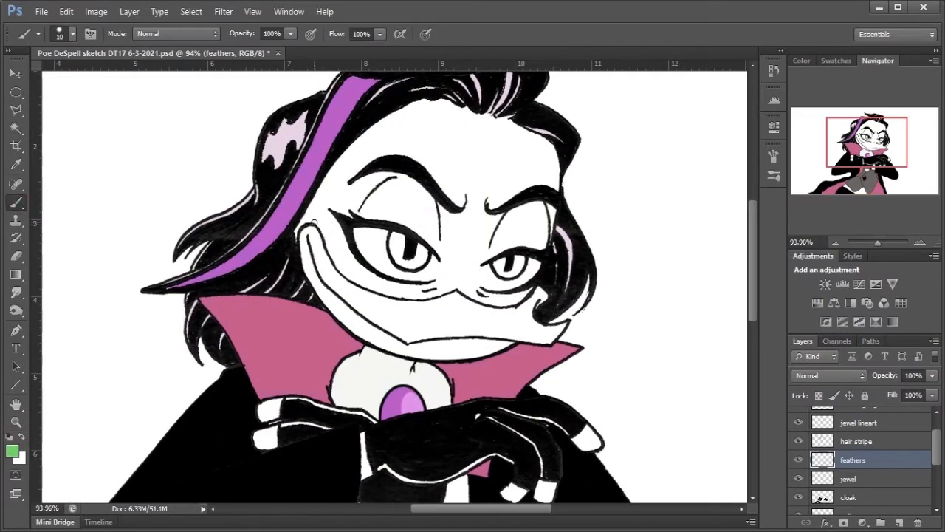
Paint green feathers across the face and fill the beak yellow-orange
left_click_drag(310, 222, 532, 288)
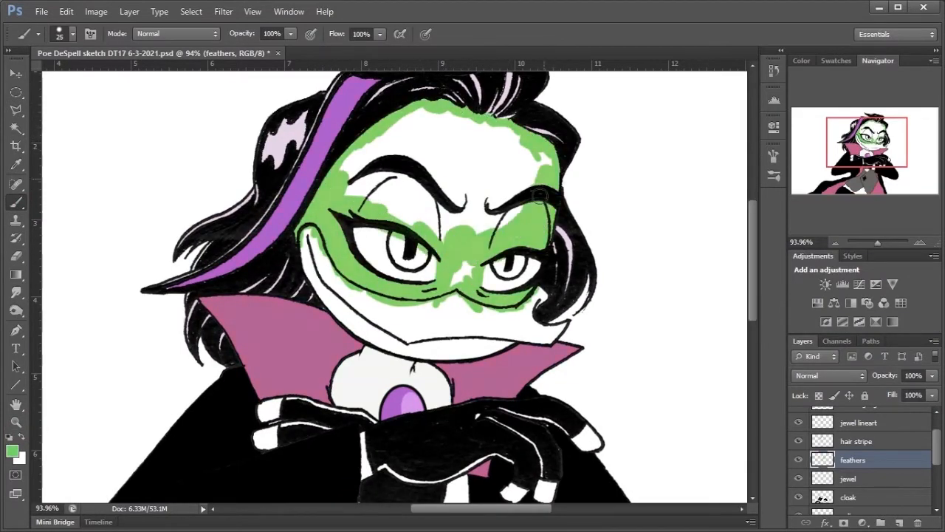
scroll("down", 3)
type("beak")
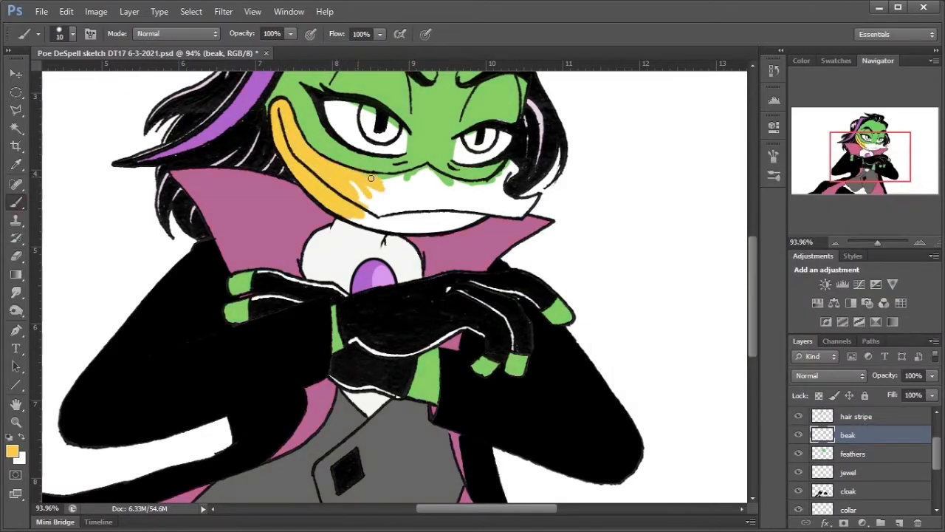
left_click_drag(369, 177, 505, 166)
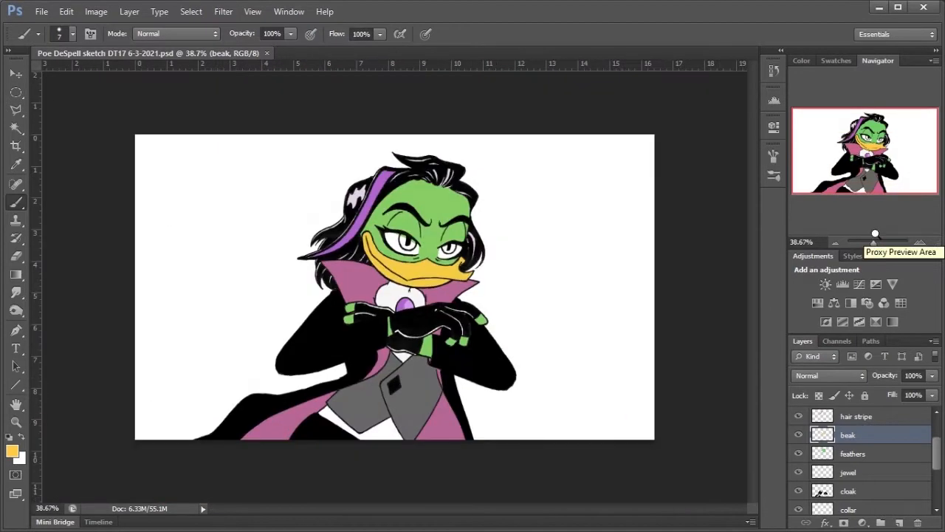
mouse_move(250, 446)
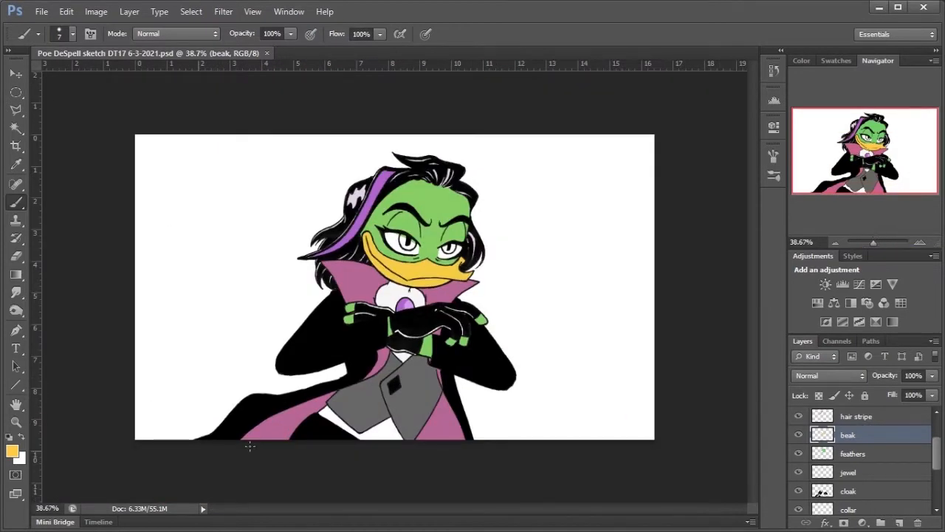
Pick and confirm a pale yellow foreground colour for the eyes
left_click(13, 452)
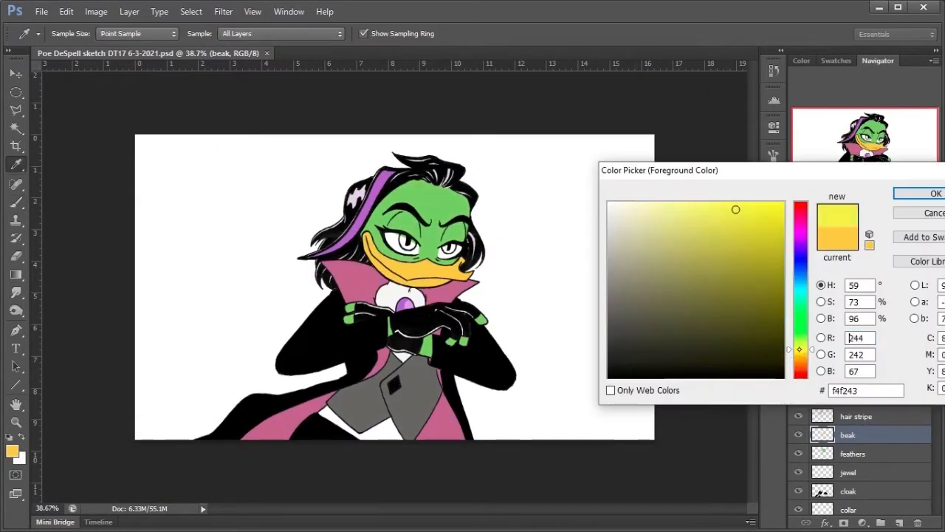
left_click(933, 193)
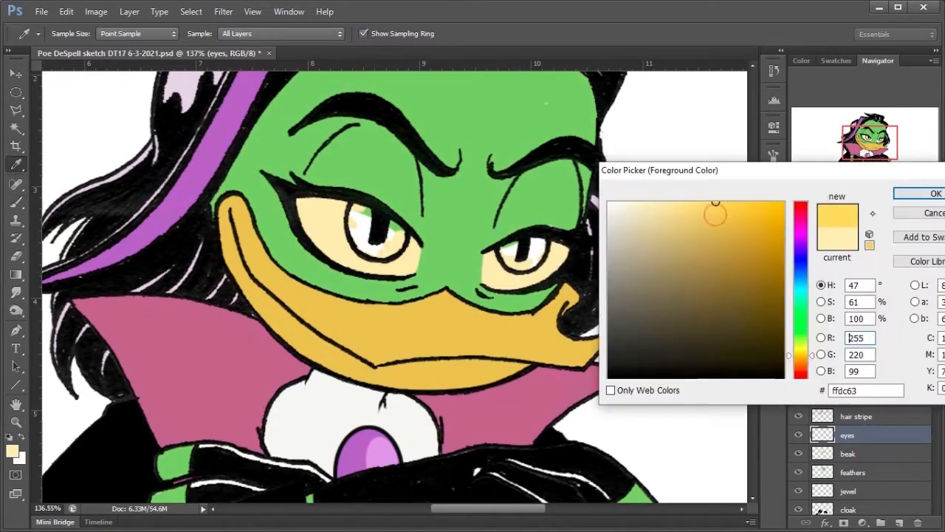
left_click(937, 193)
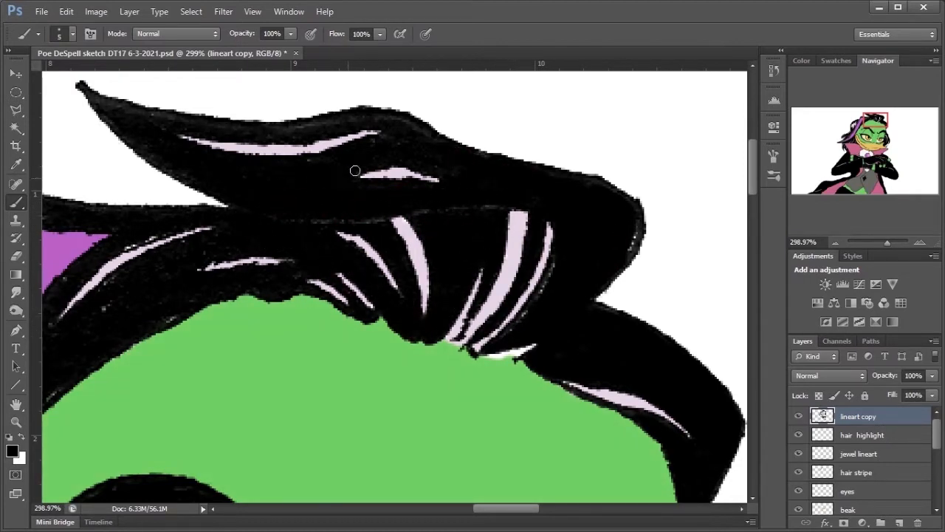
Touch up the black ink on the hair, the hair tip beside the beak, and the gloves
left_click_drag(354, 171, 443, 164)
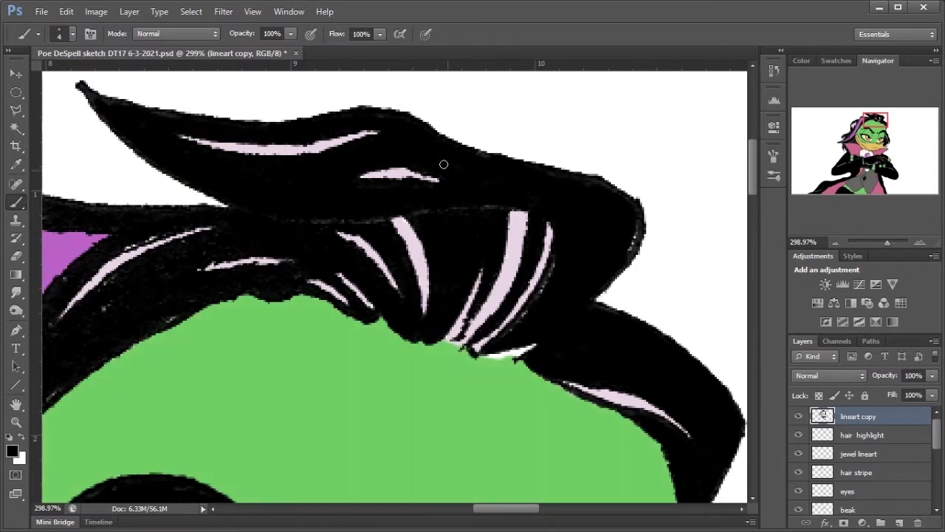
scroll("down", 3)
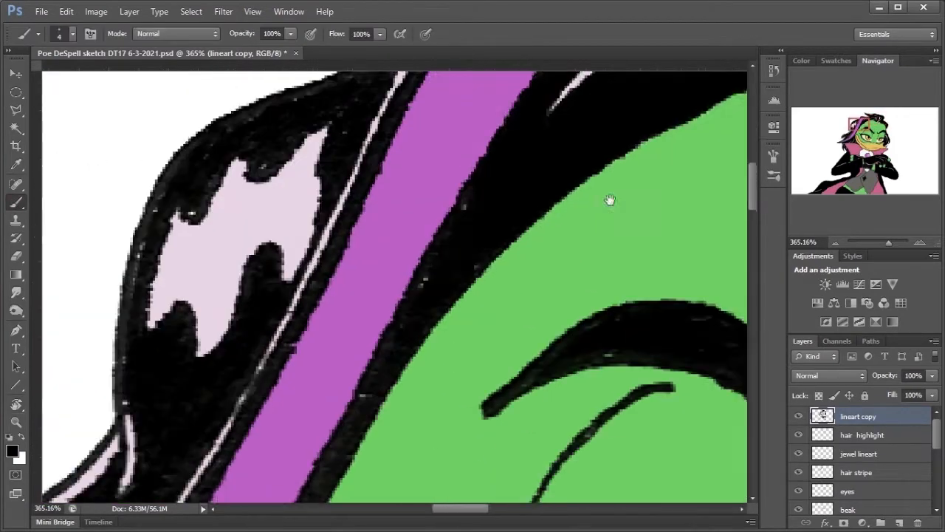
left_click_drag(610, 200, 460, 368)
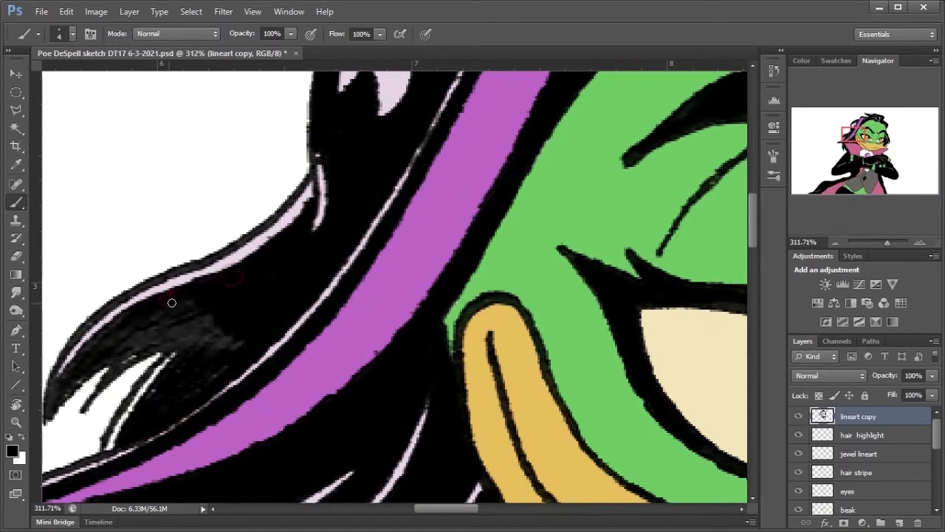
left_click_drag(172, 302, 178, 330)
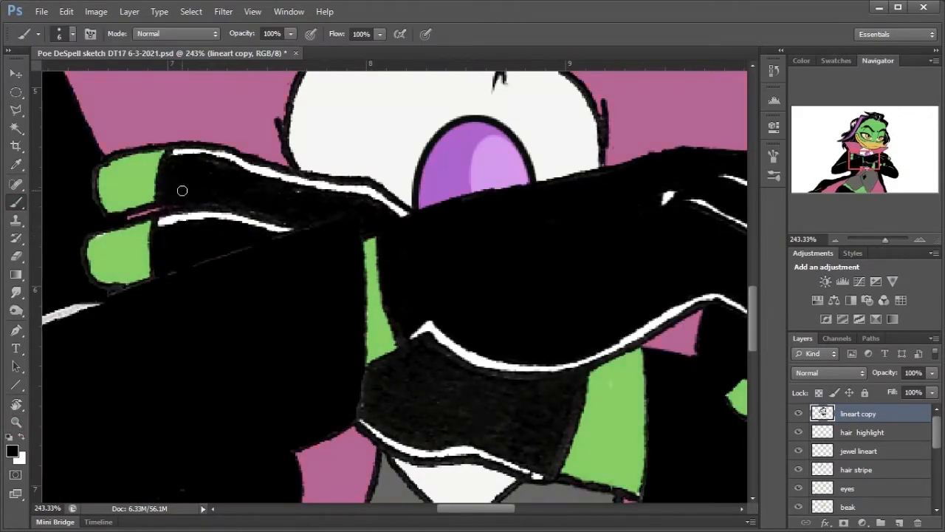
left_click_drag(183, 190, 378, 421)
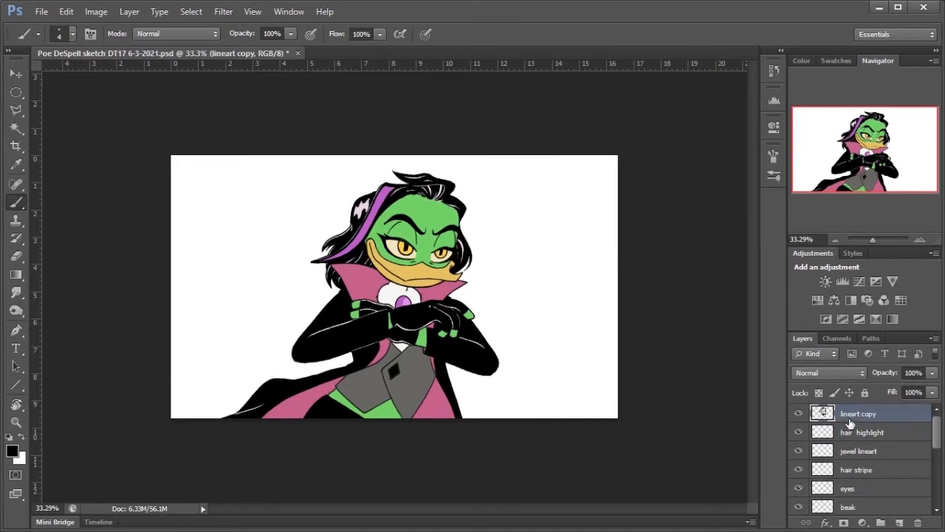
Paint dark green shading across the vest and add a new empty layer above
left_click(12, 451)
type("base shadow")
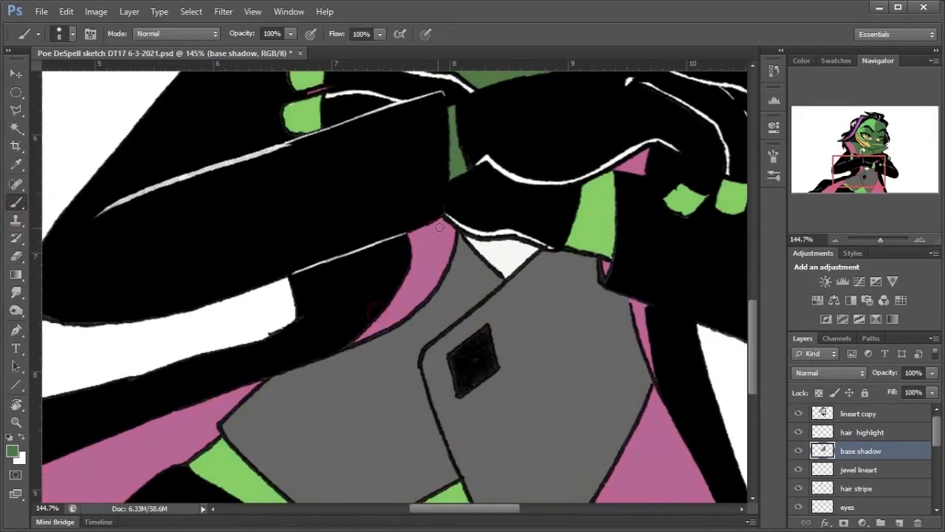
scroll("down", 3)
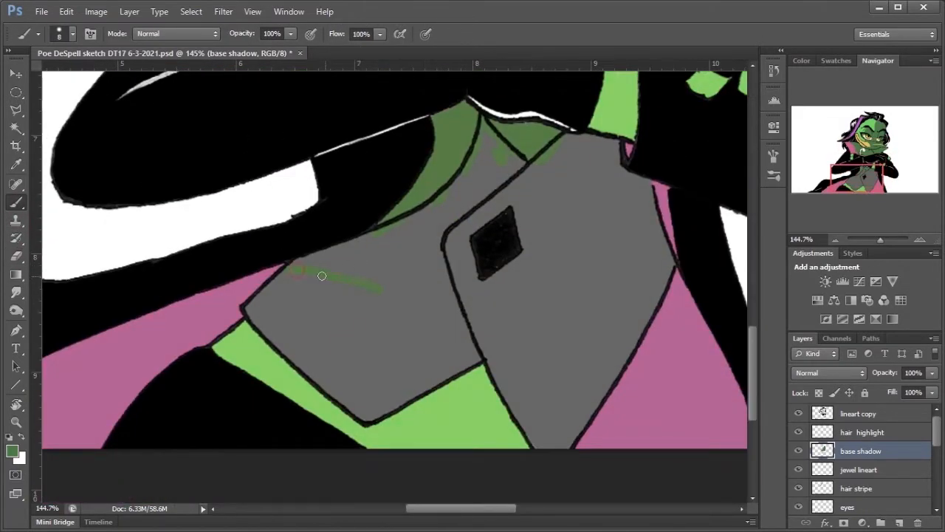
left_click_drag(322, 277, 388, 436)
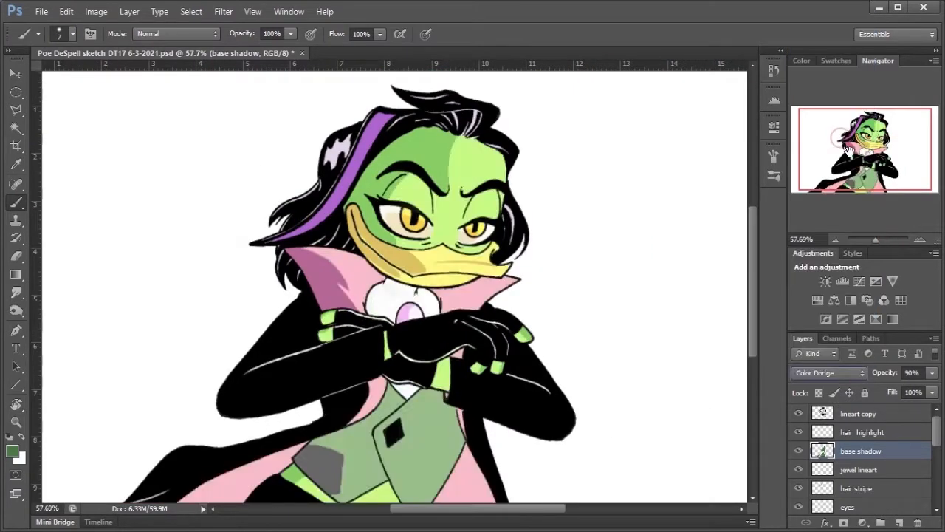
left_click(827, 372)
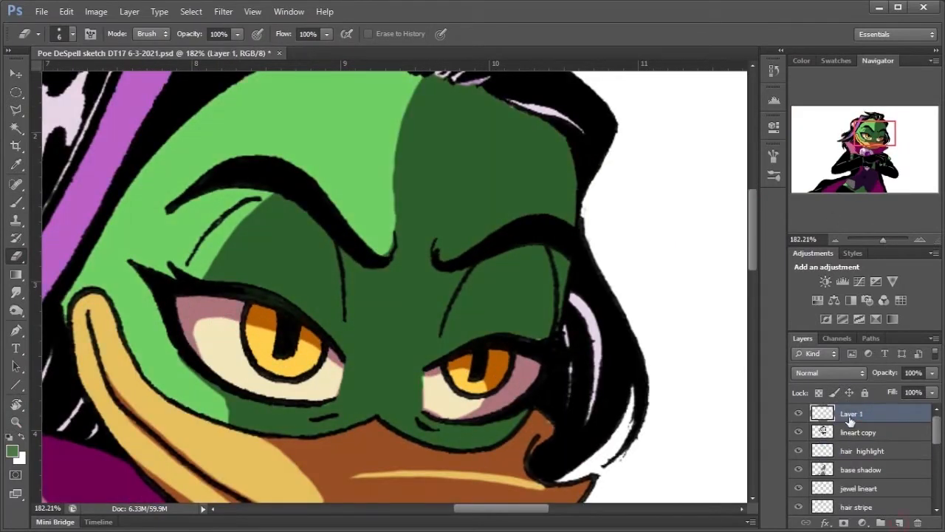
Erase excess shading from the face and add another layer
left_click_drag(251, 336, 211, 329)
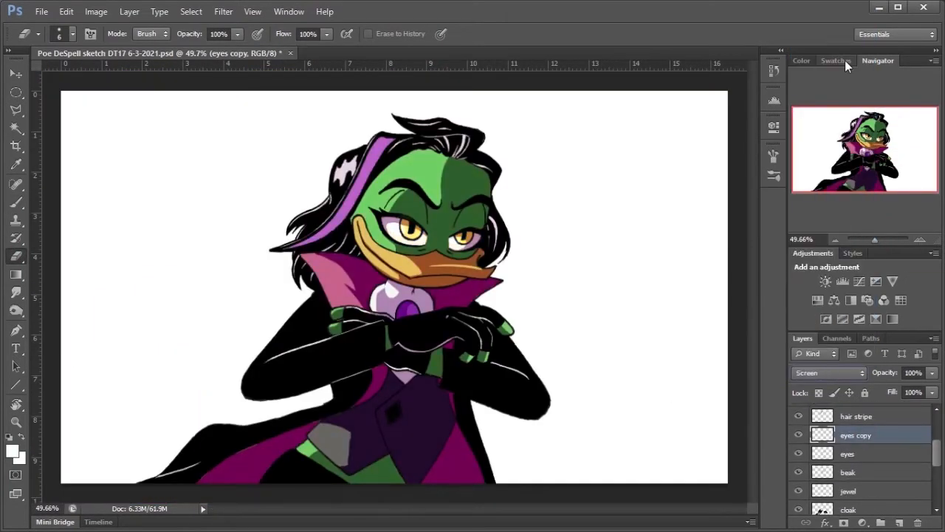
left_click(827, 373)
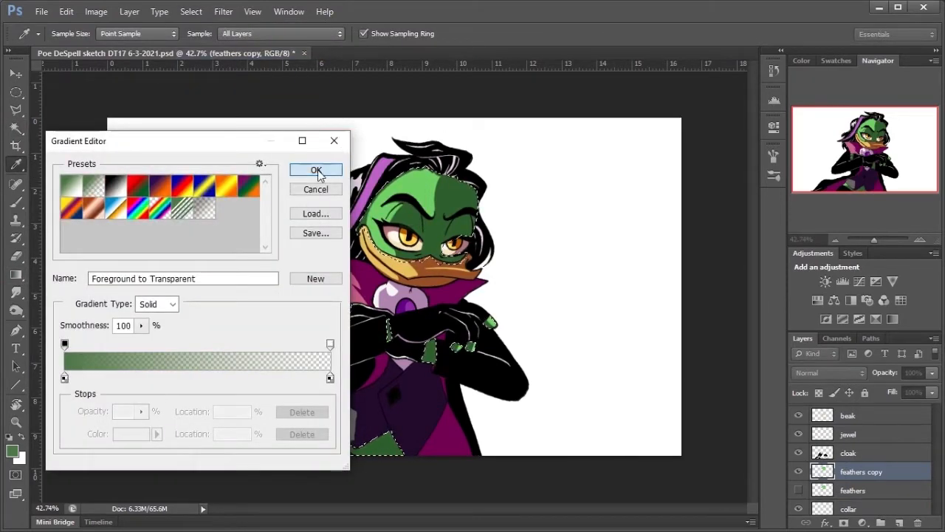
Add a layer above the feathers copy and set the gradient's end stop to pale green
left_click(316, 170)
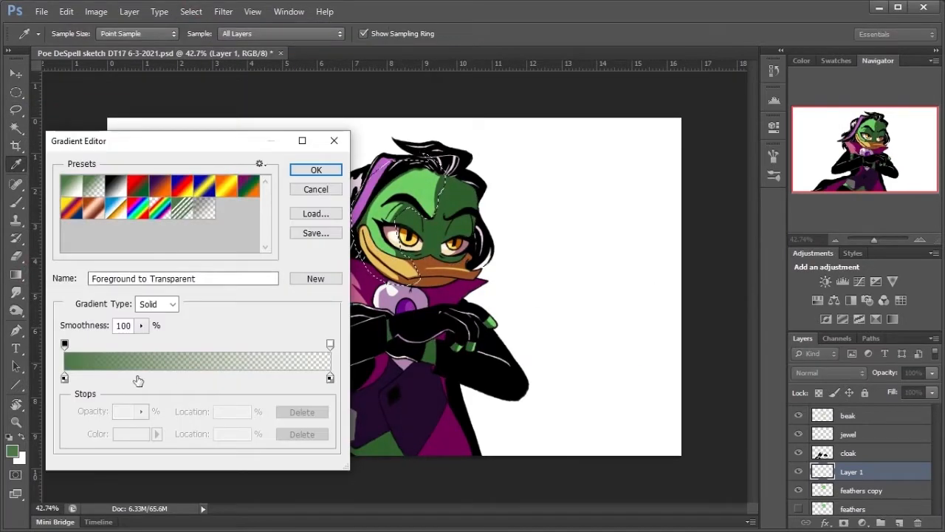
left_click(330, 377)
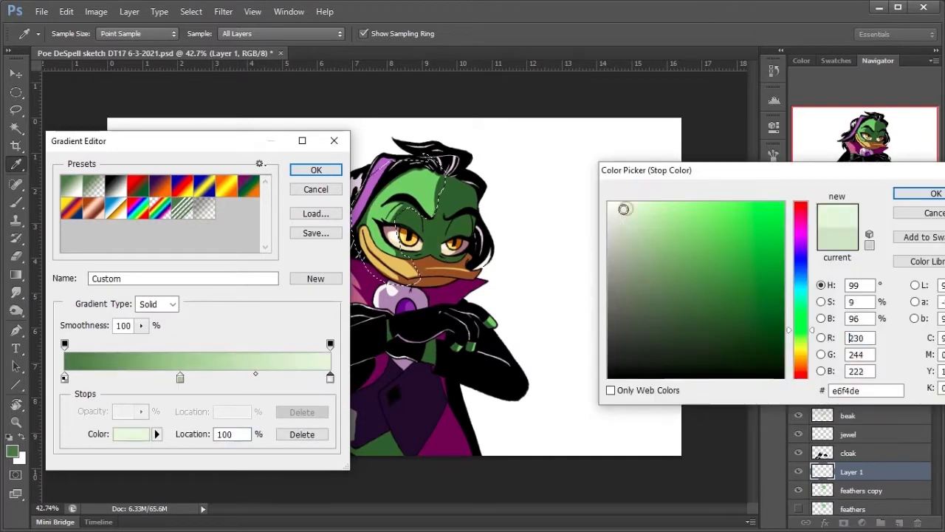
left_click(191, 11)
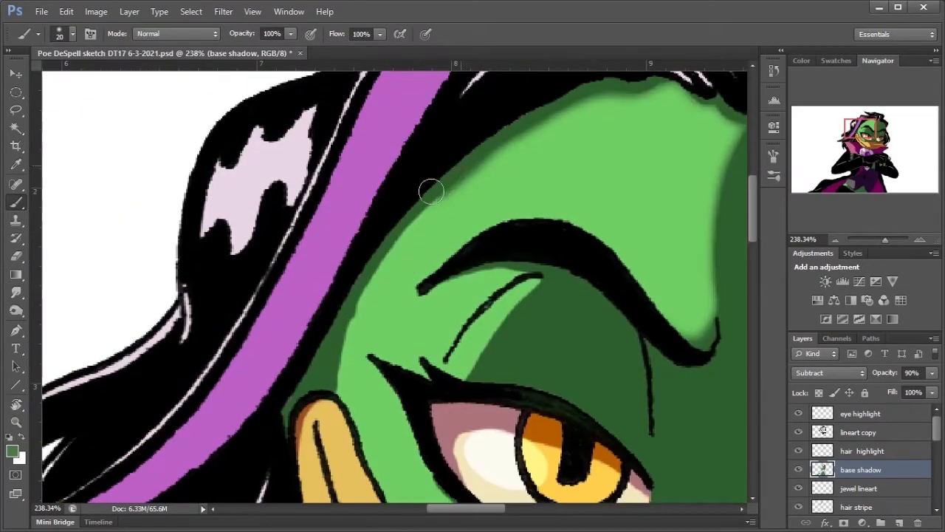
Zoom back out to view the whole duck on its dark vignette background
scroll("down", 3)
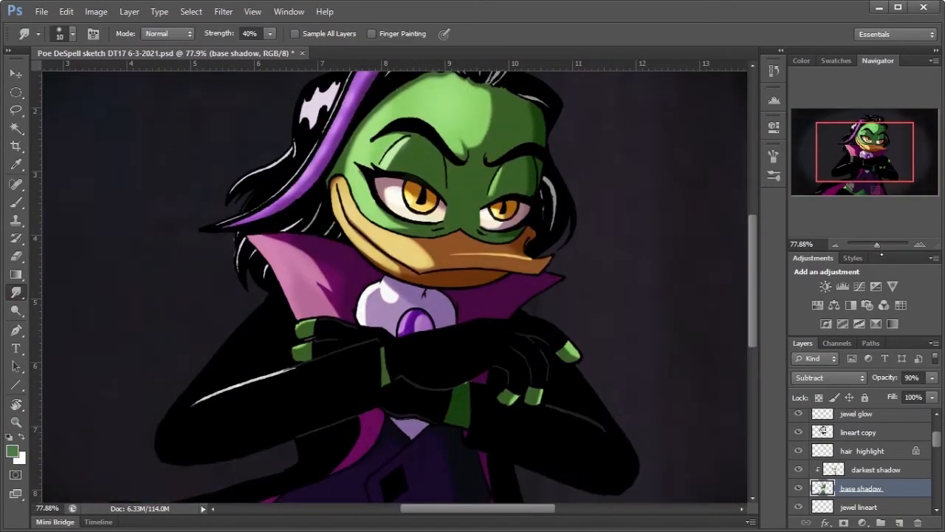
left_click(223, 11)
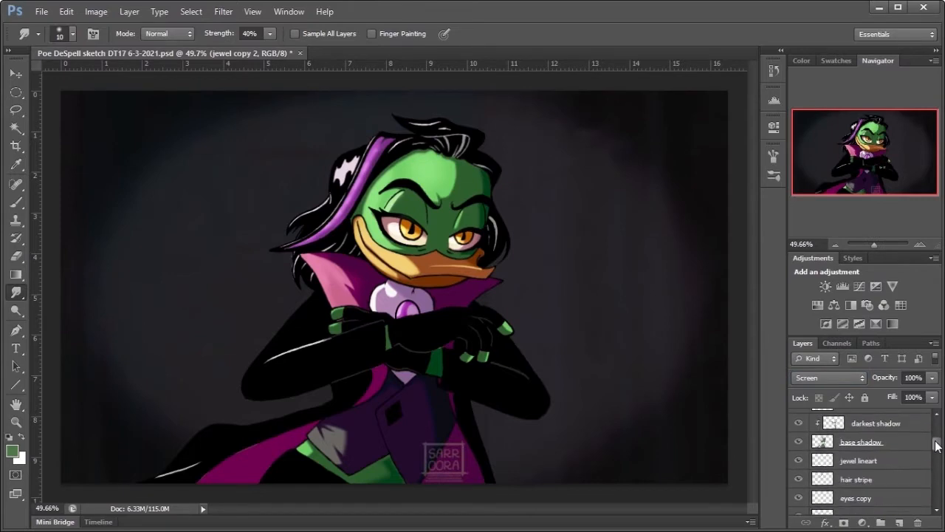
Zoom in on the chest jewel to work on its glow
scroll("down", 3)
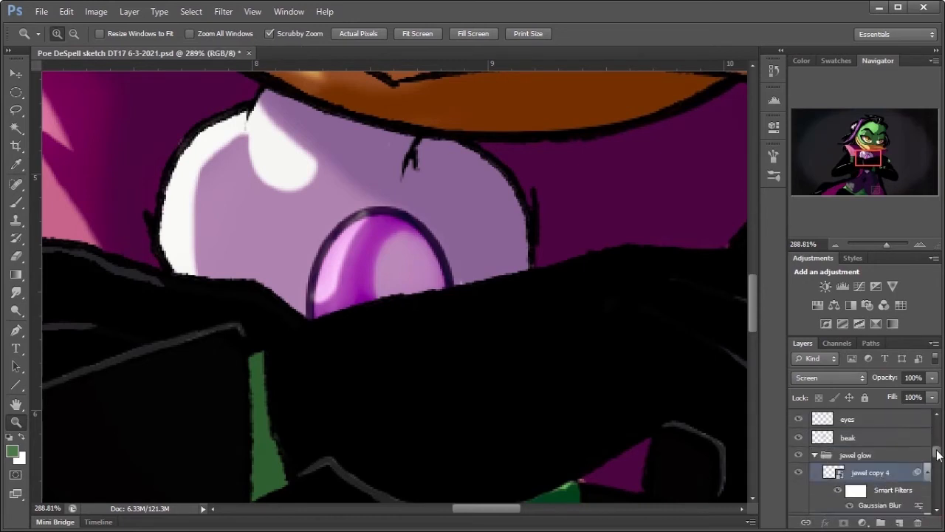
left_click(826, 285)
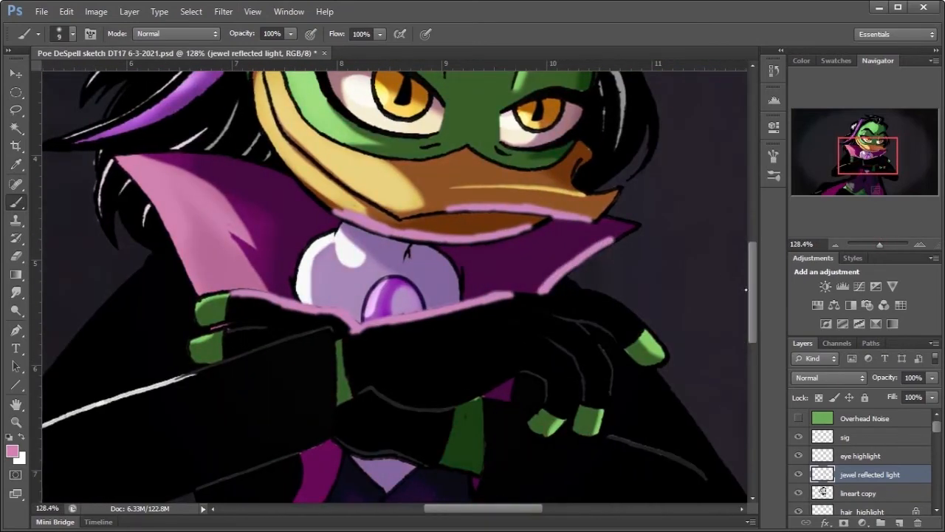
Erase excess pink reflected light along the beak
scroll("down", 3)
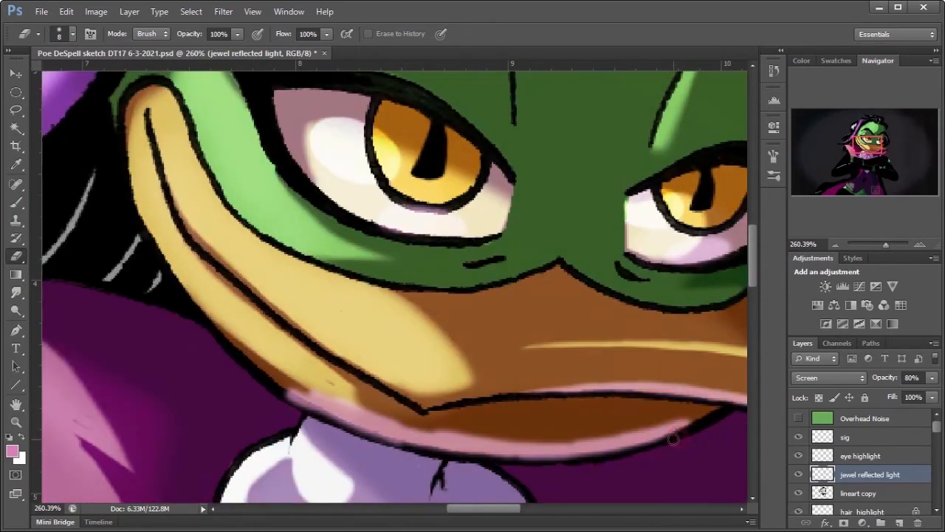
left_click_drag(669, 439, 332, 397)
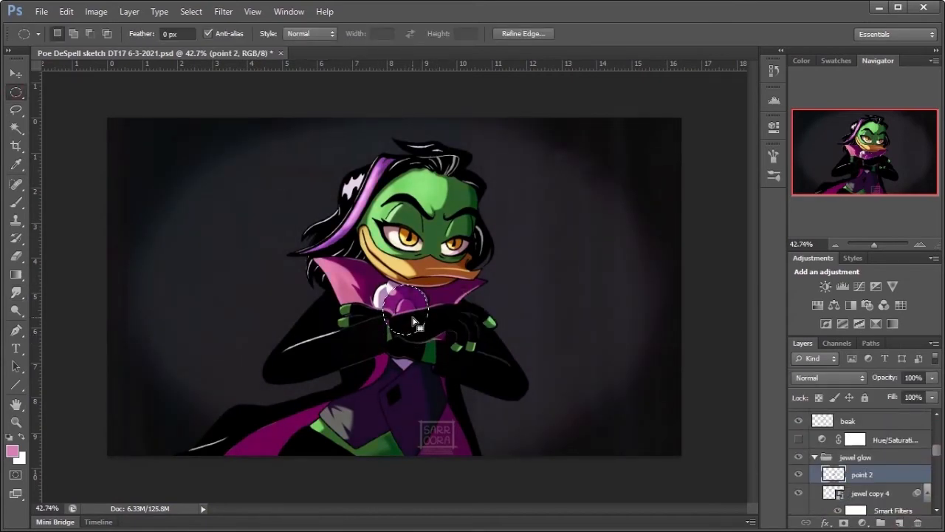
Change the point 2 glow layer's blend mode from the Layers panel dropdown
left_click(827, 378)
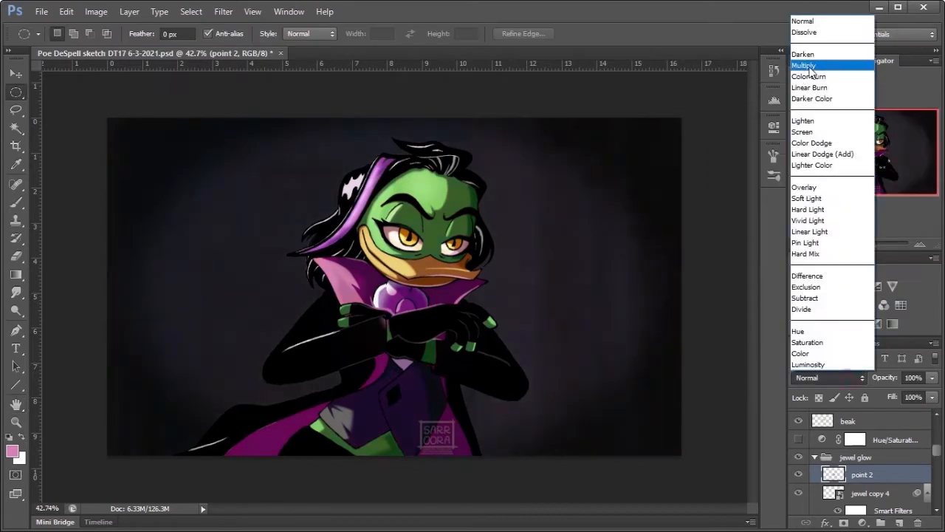
left_click(809, 76)
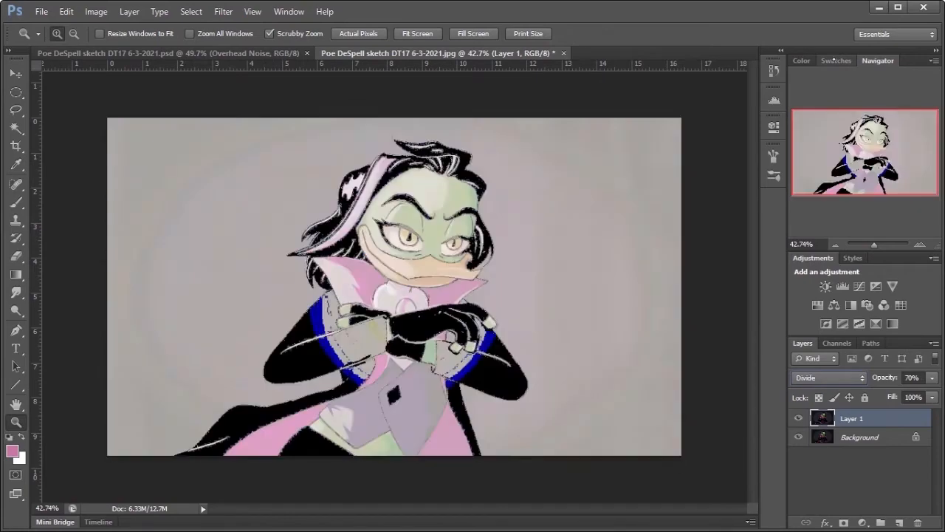
Apply Unsharp Mask to the image layer with reduced amount and radius
left_click(827, 378)
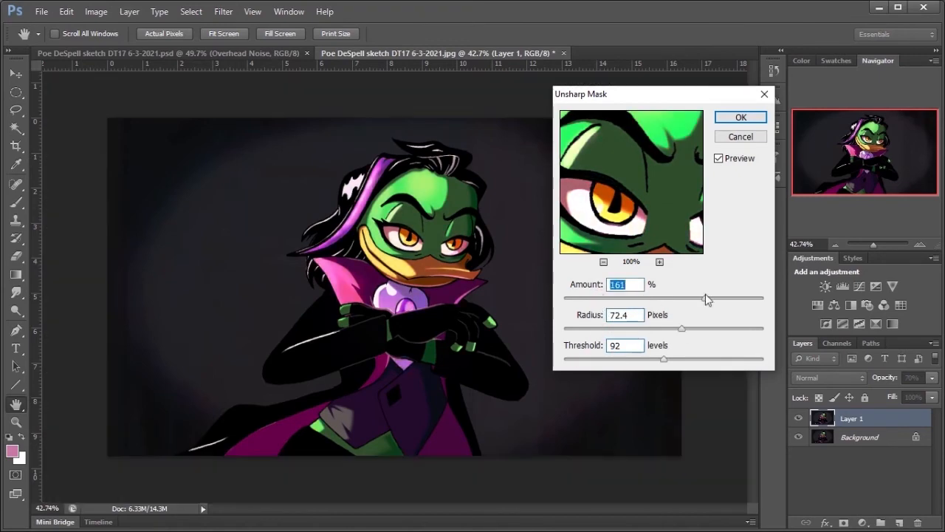
left_click_drag(681, 328, 728, 328)
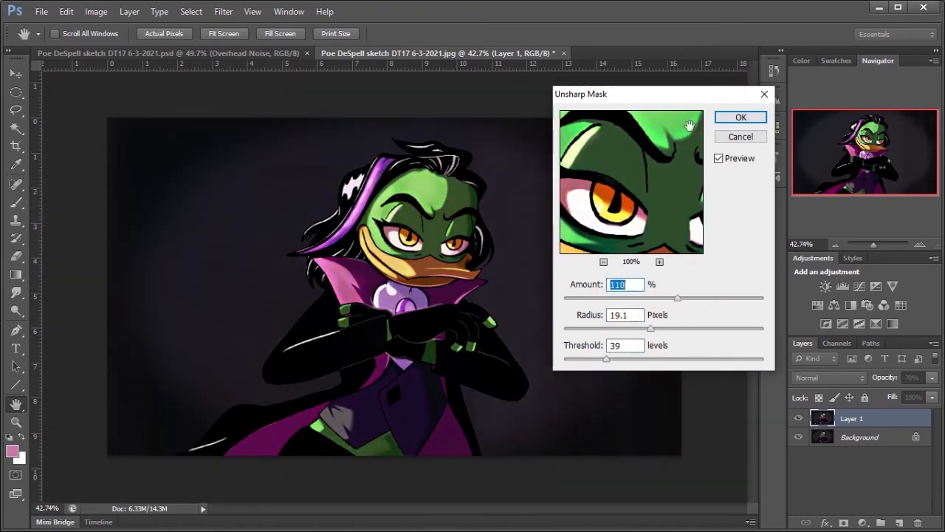
left_click(740, 116)
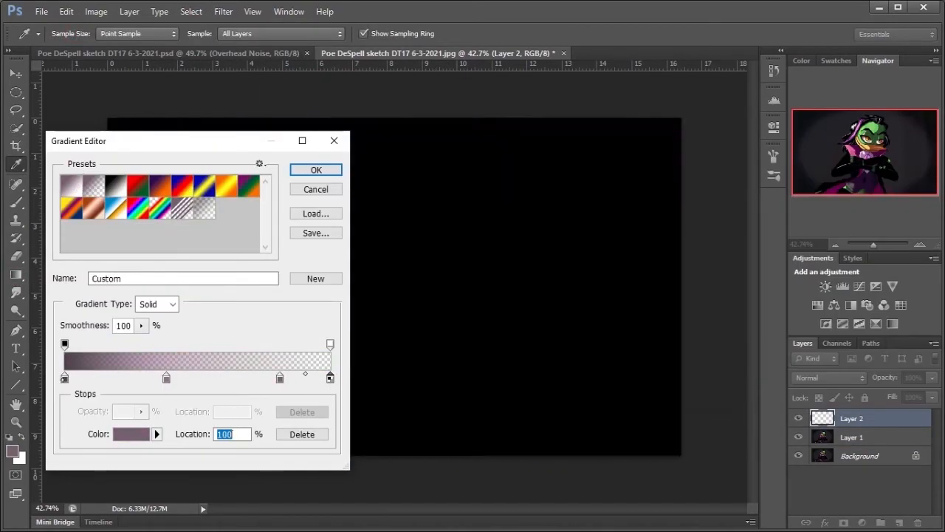
Confirm the mauve gradient, add then hide a Gradient Map, and start an orange overlay
left_click(315, 169)
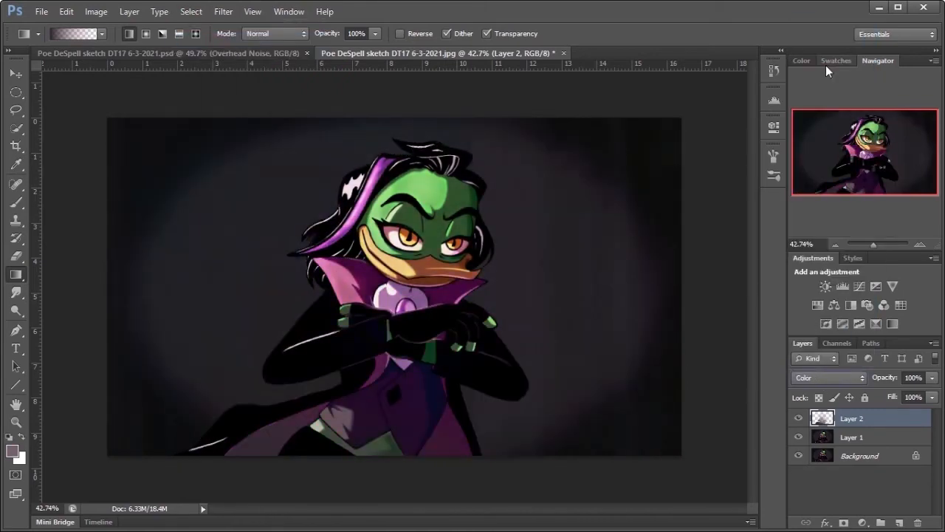
left_click(827, 377)
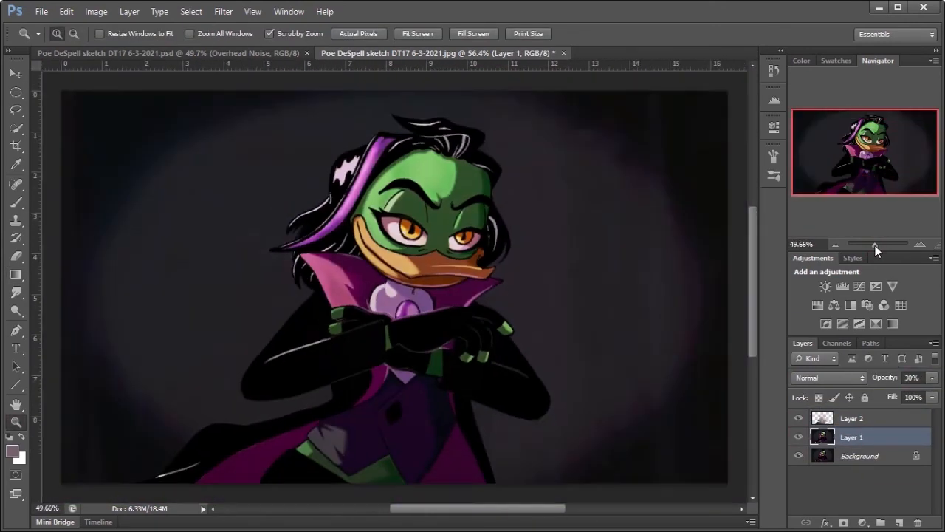
left_click(859, 306)
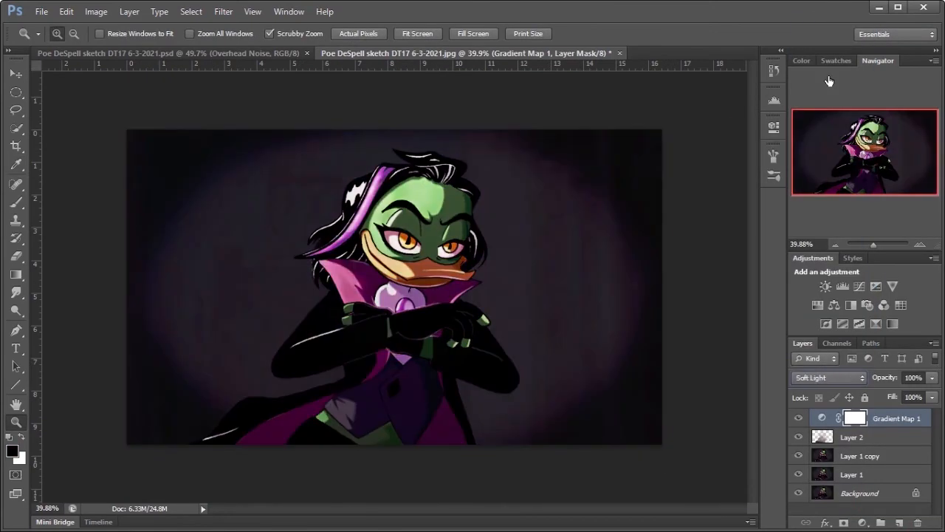
left_click(851, 437)
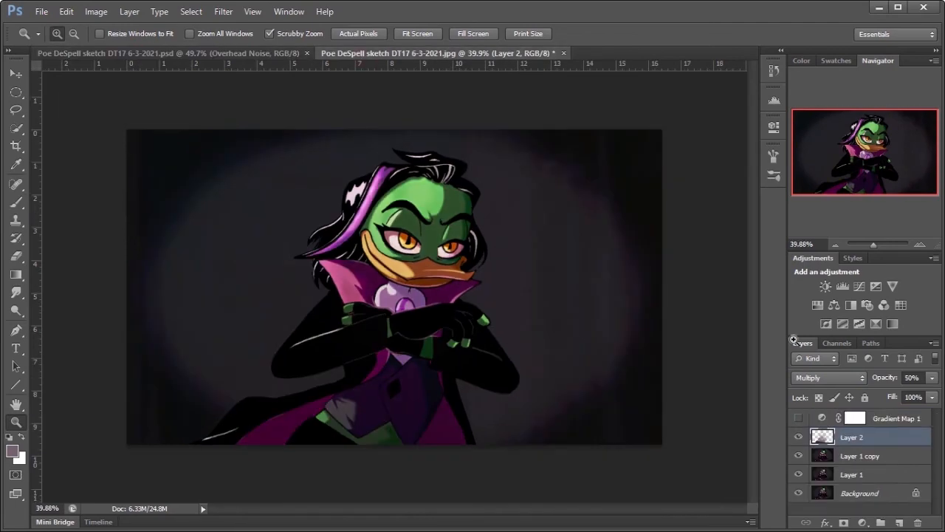
left_click(223, 11)
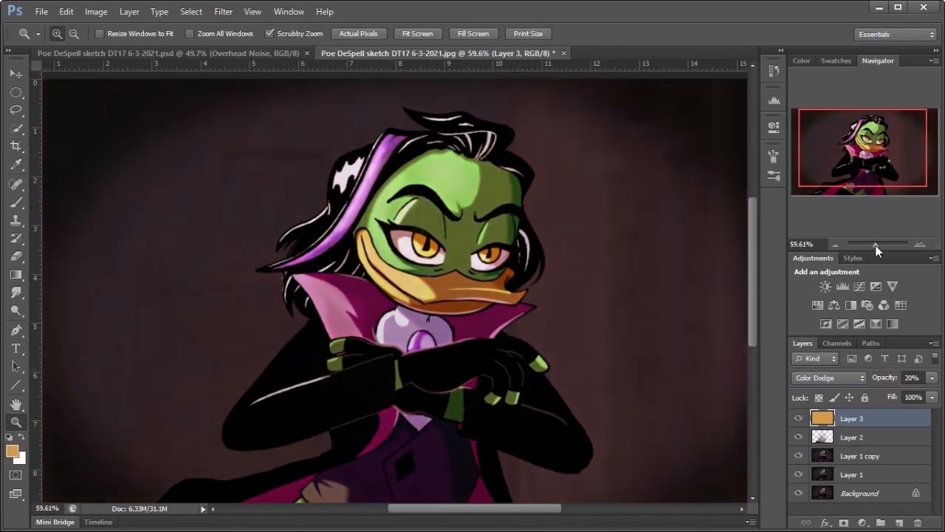
Save the color-graded image as the VER2 PSD file
left_click(450, 52)
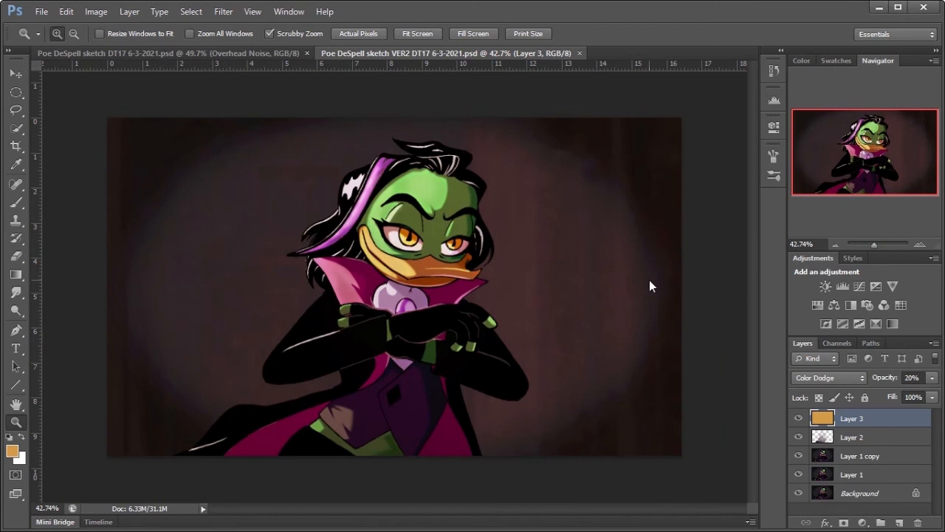
left_click(13, 517)
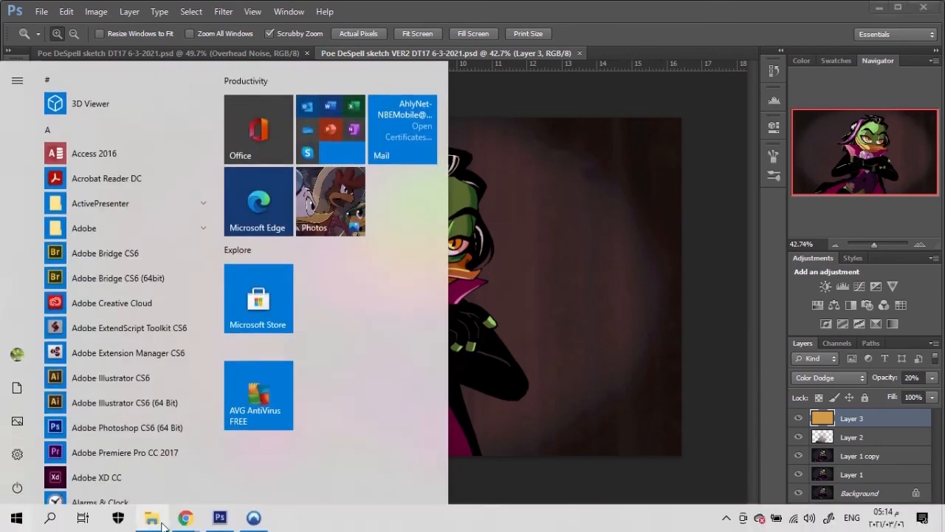
left_click(218, 517)
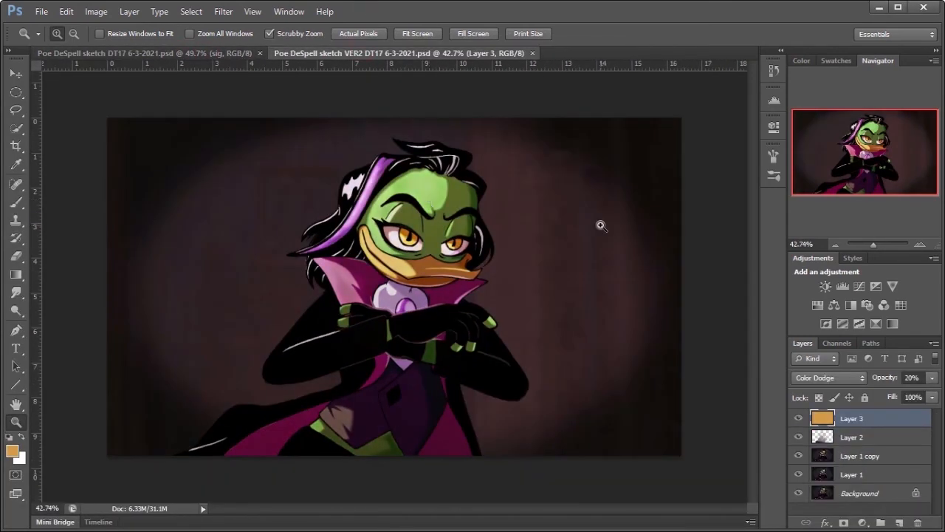